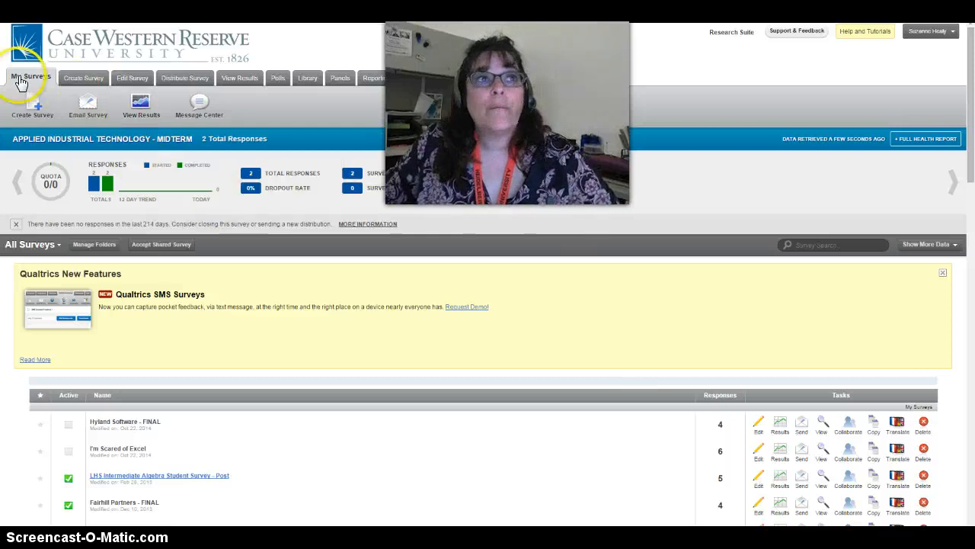
mouse_move(575, 335)
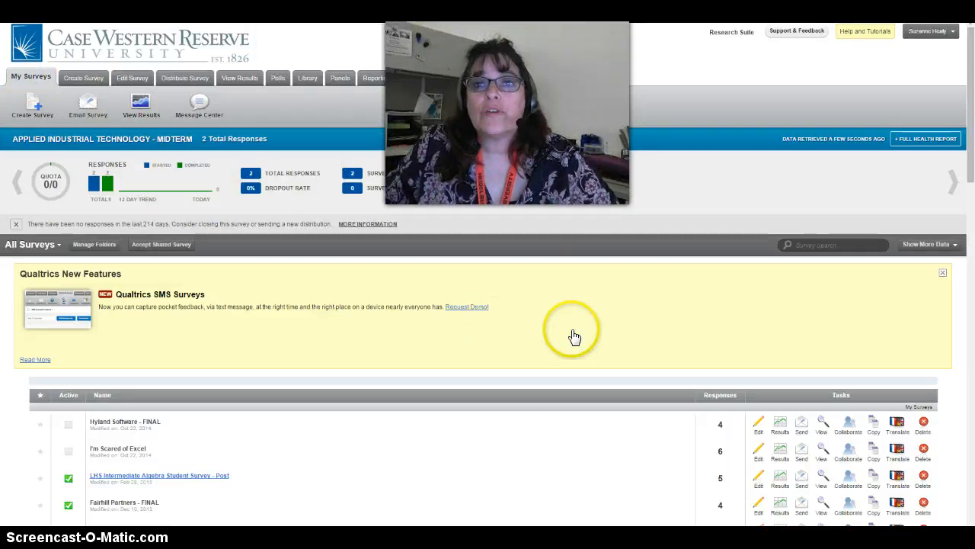
Start collaborating on the LHS Intermediate Algebra survey and choose 'lindse' from the username suggestions
scroll("down", 3)
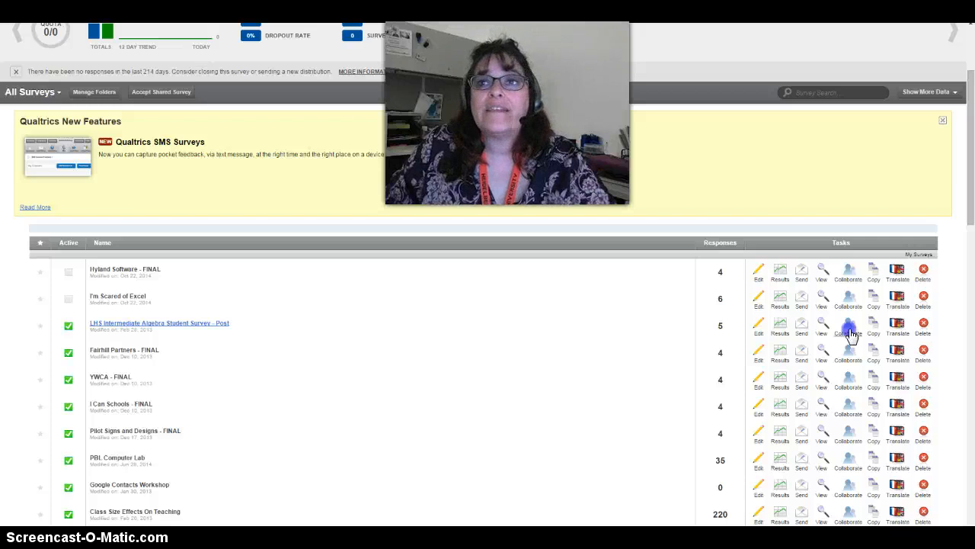
left_click(847, 327)
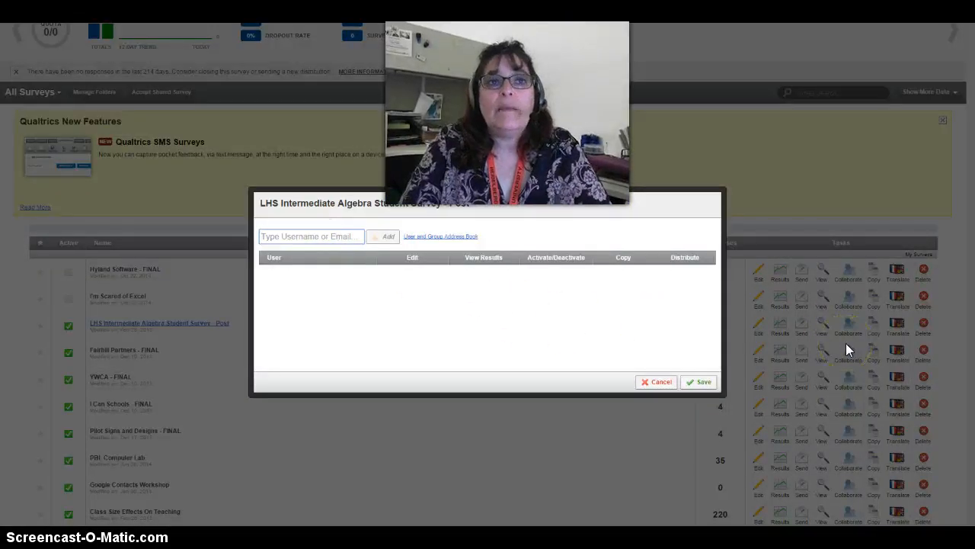
left_click(311, 236)
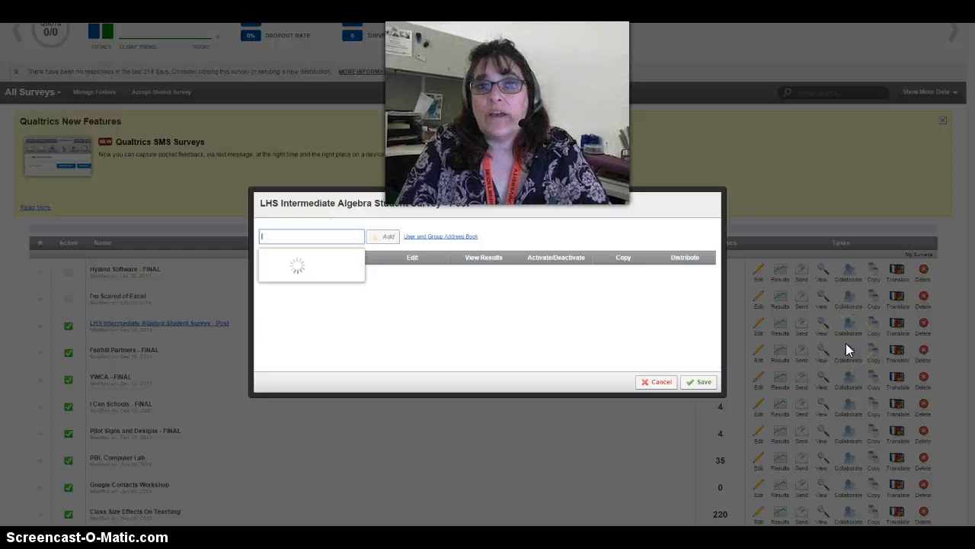
type("lindsey")
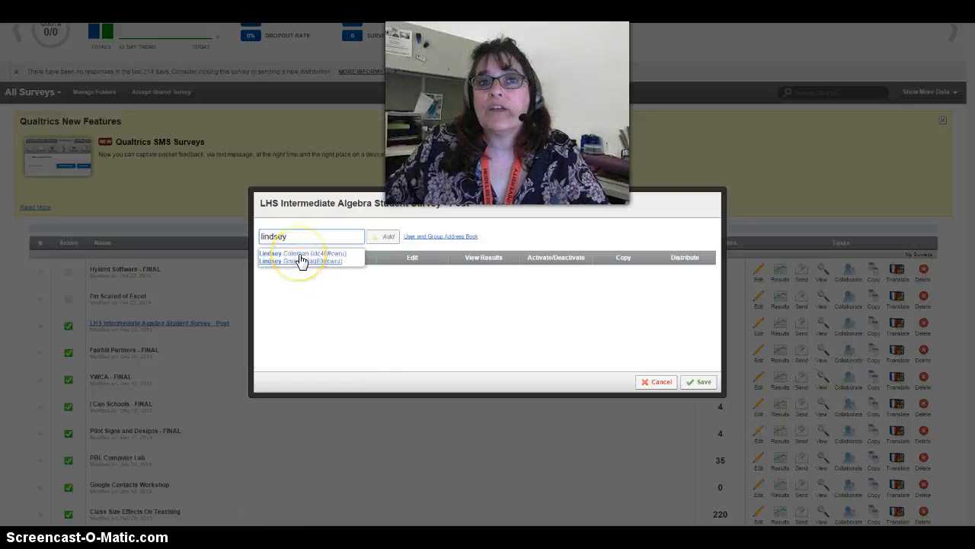
left_click(301, 253)
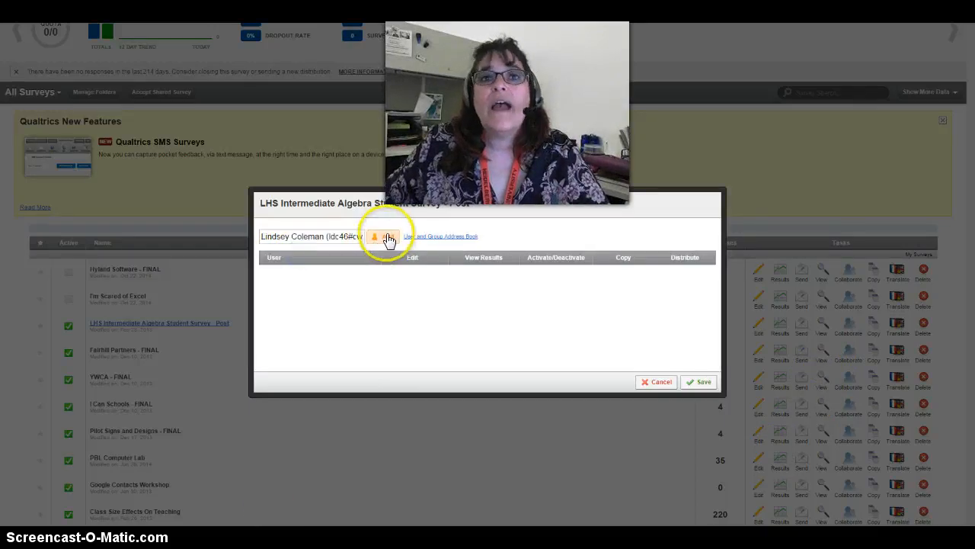
left_click(383, 237)
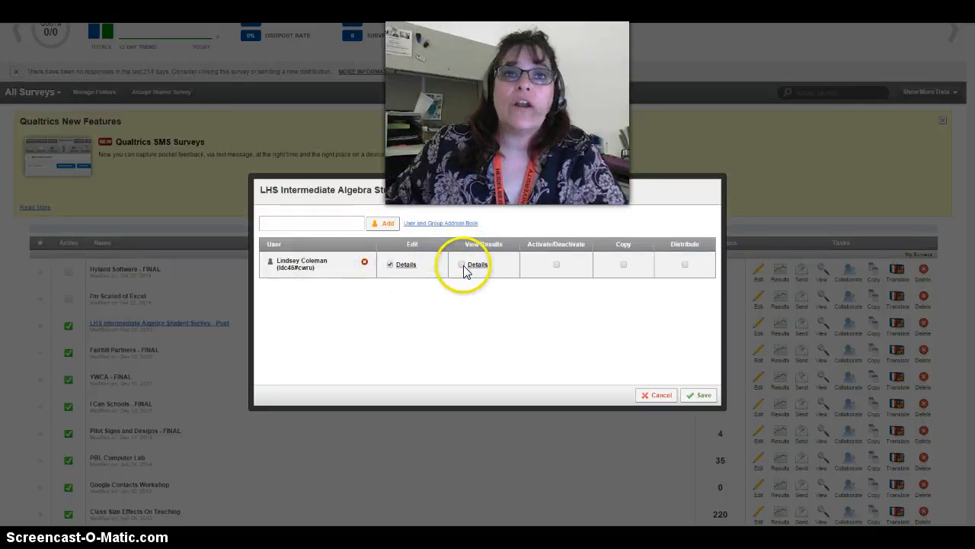
left_click(462, 265)
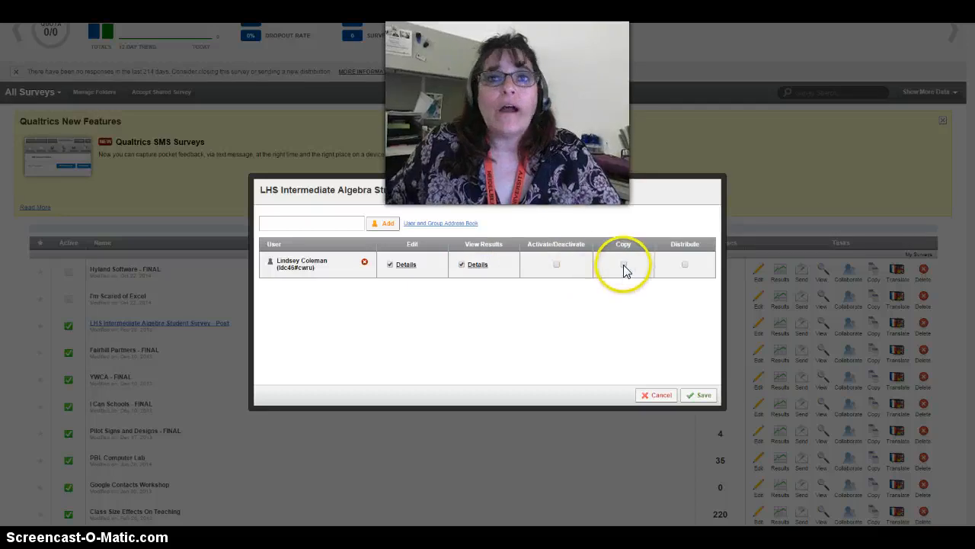
left_click(624, 263)
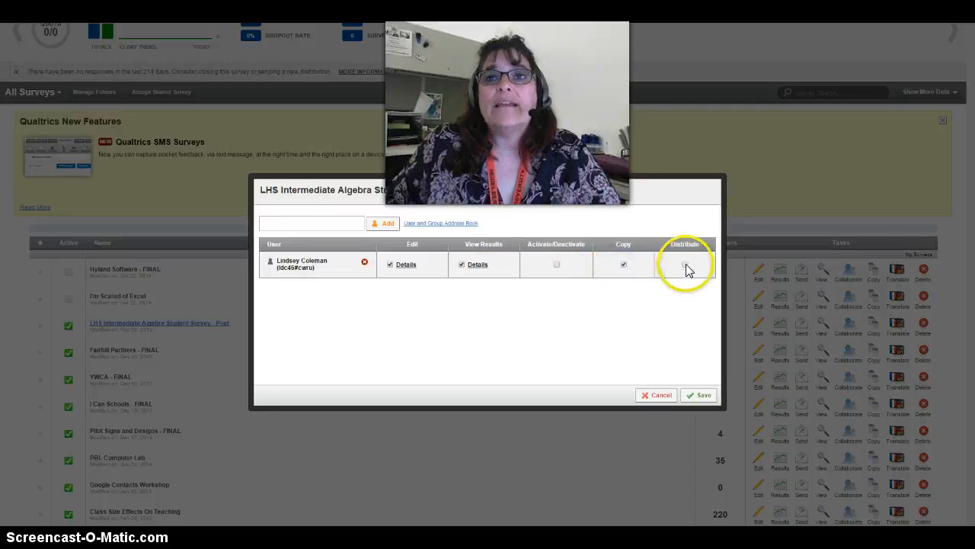
left_click(684, 265)
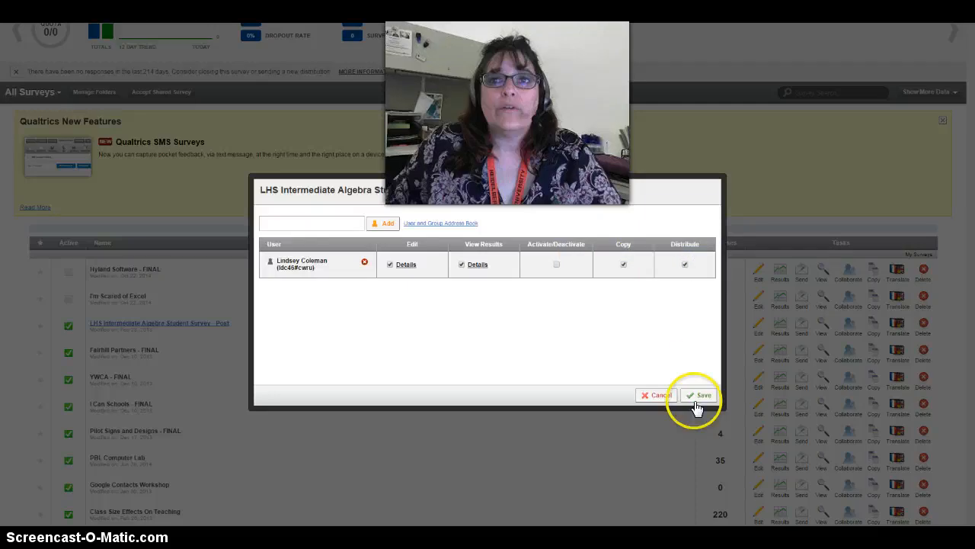
left_click(698, 395)
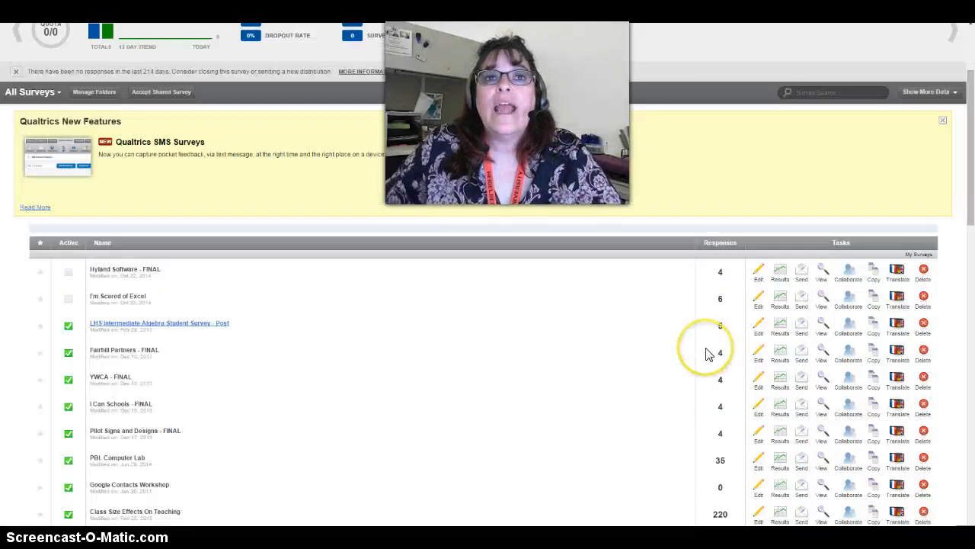